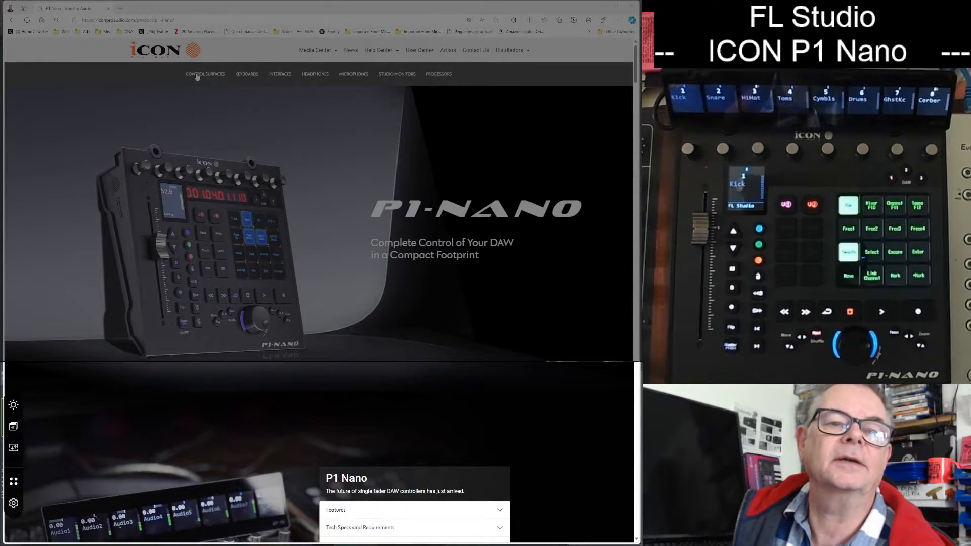
- Browse to the V1-M DAW Controller product page via the Control Surfaces menu and reopen that menu
left_click(206, 74)
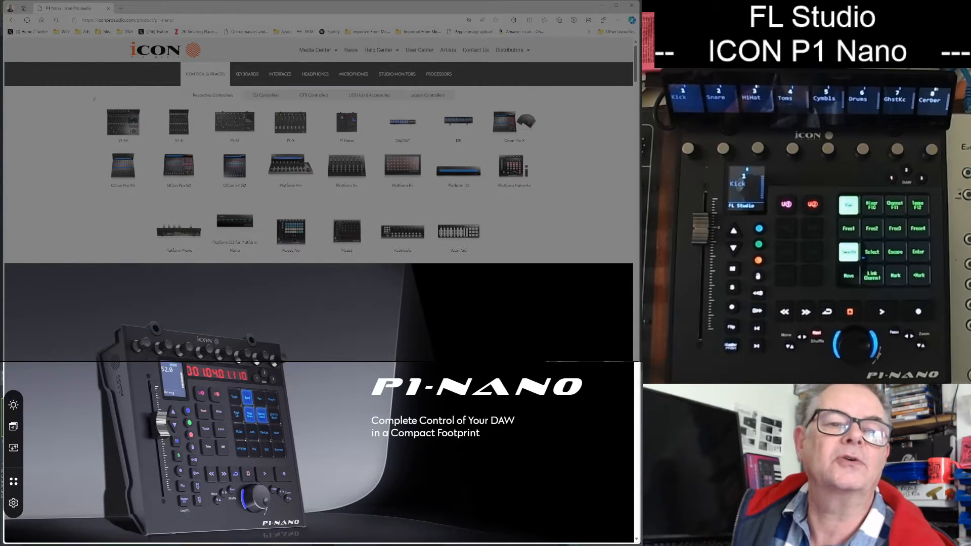
mouse_move(121, 122)
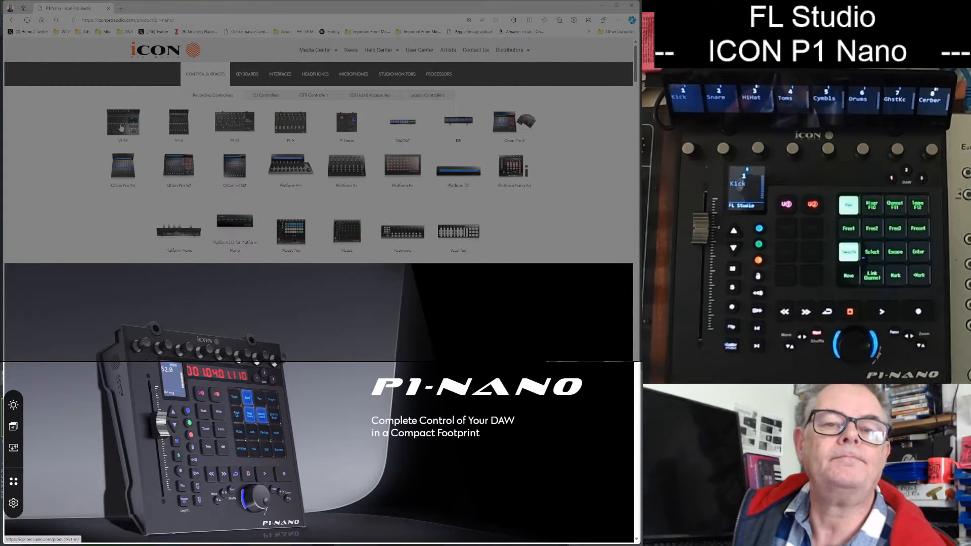
left_click(123, 120)
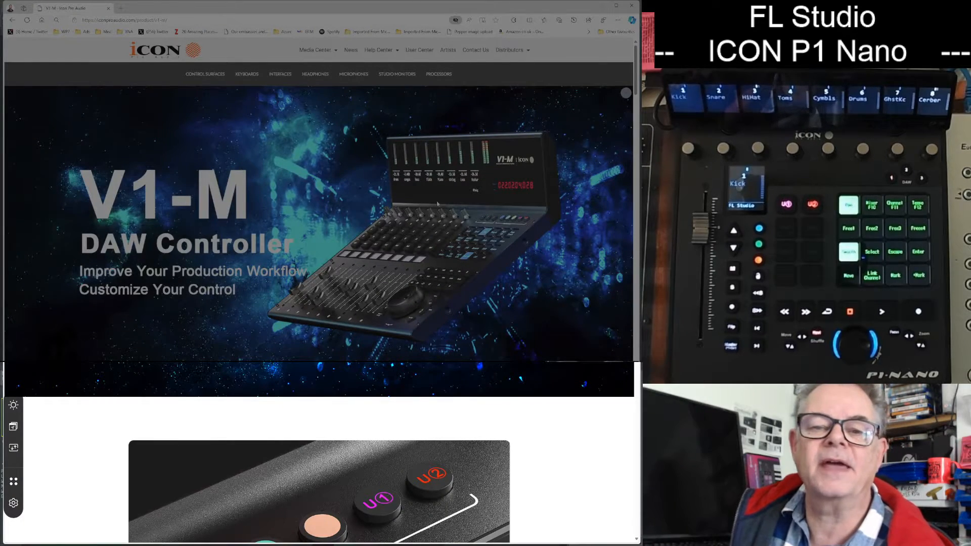
scroll("down", 3)
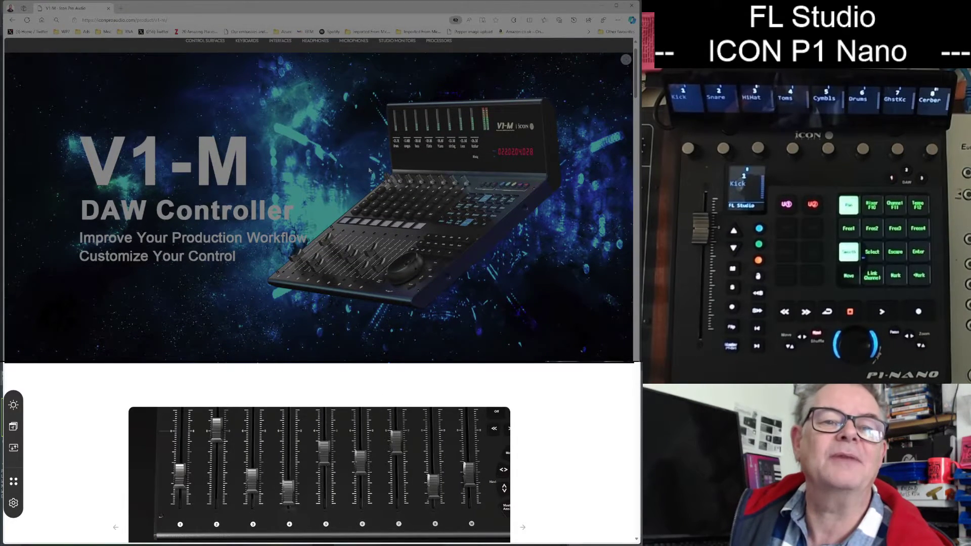
left_click(204, 40)
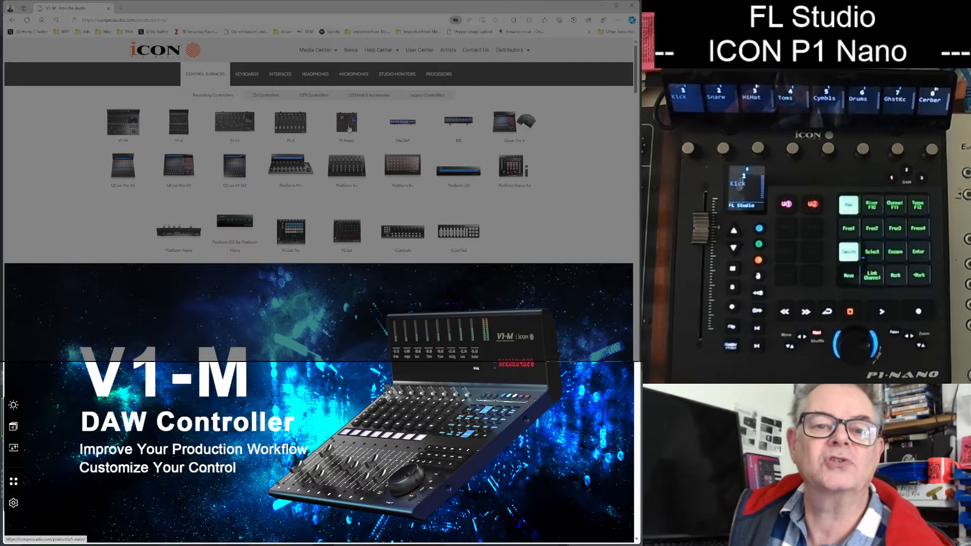
- Return to the P1 Nano product page and scroll down through its feature sections
left_click(346, 122)
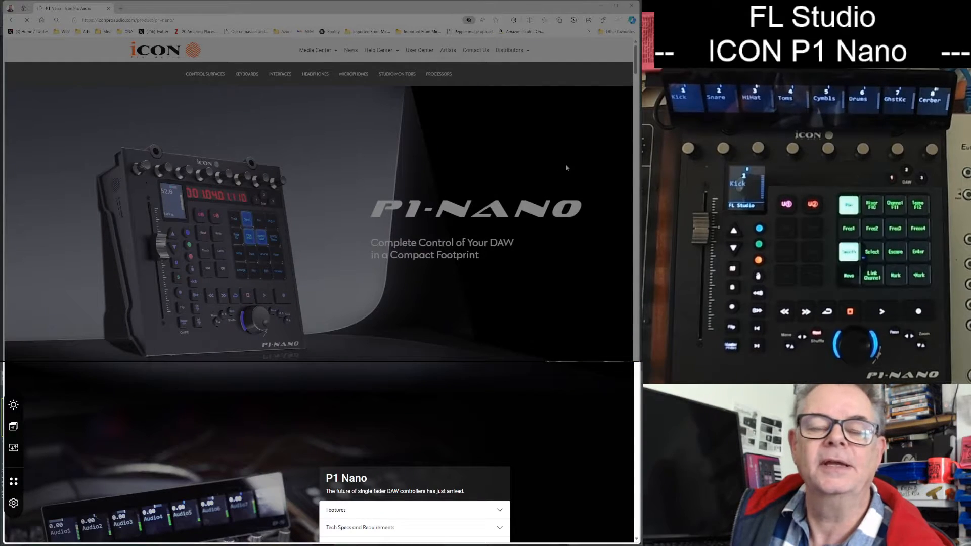
scroll("down", 3)
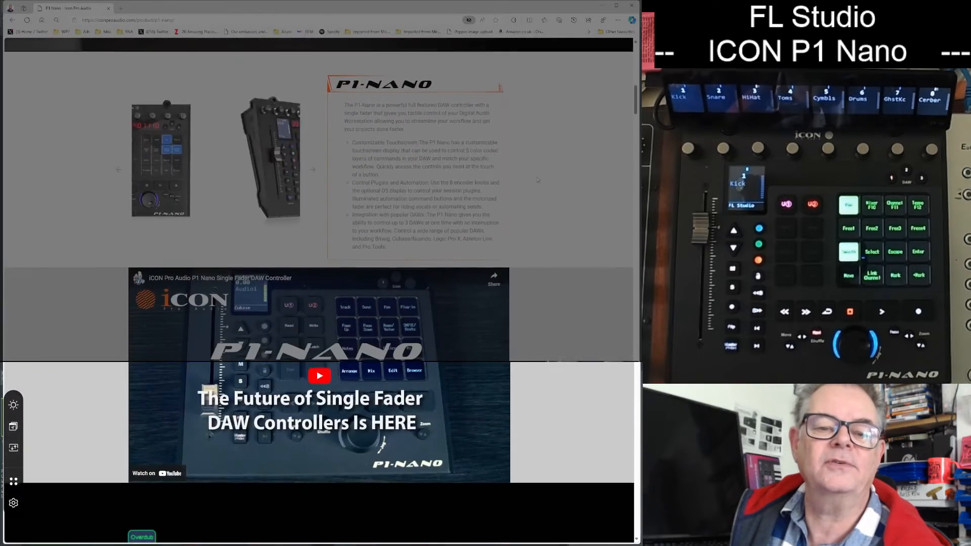
scroll("down", 3)
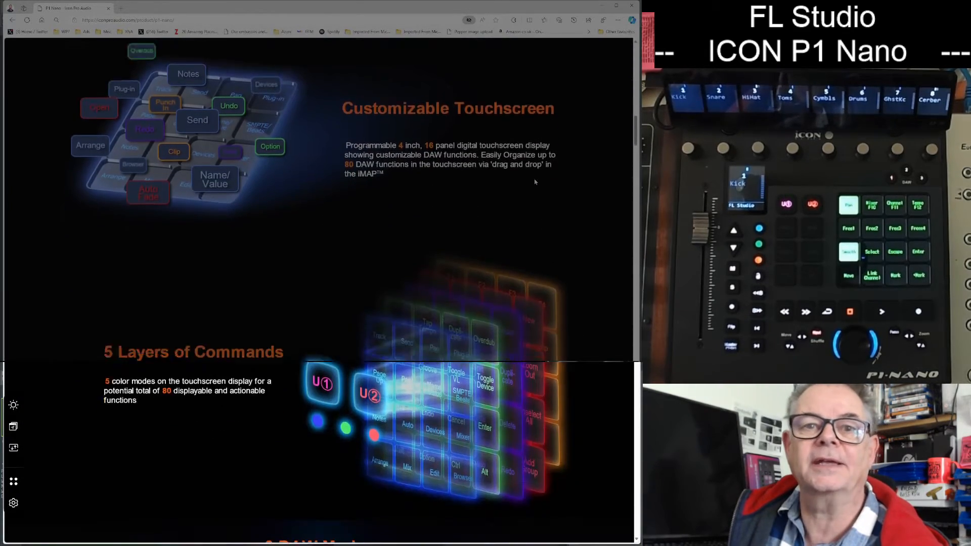
scroll("down", 3)
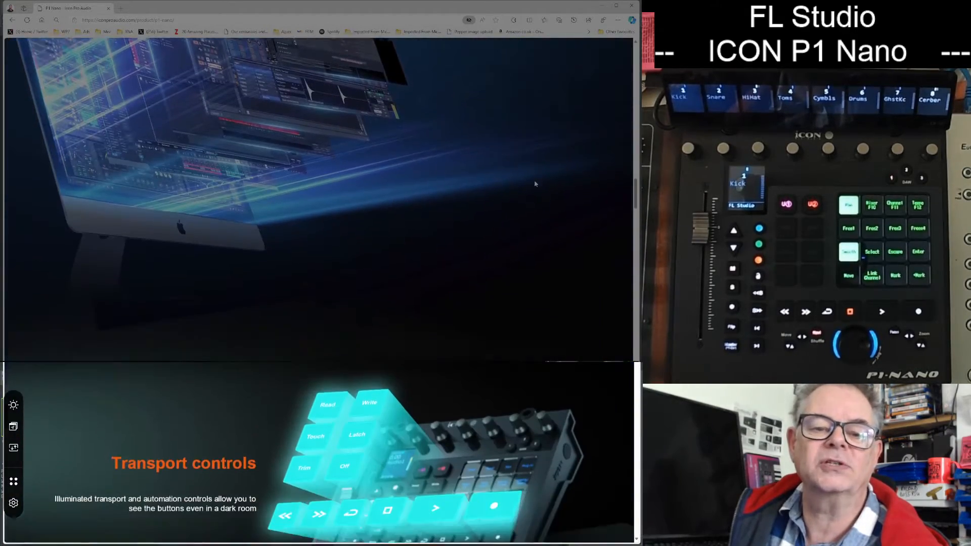
scroll("down", 3)
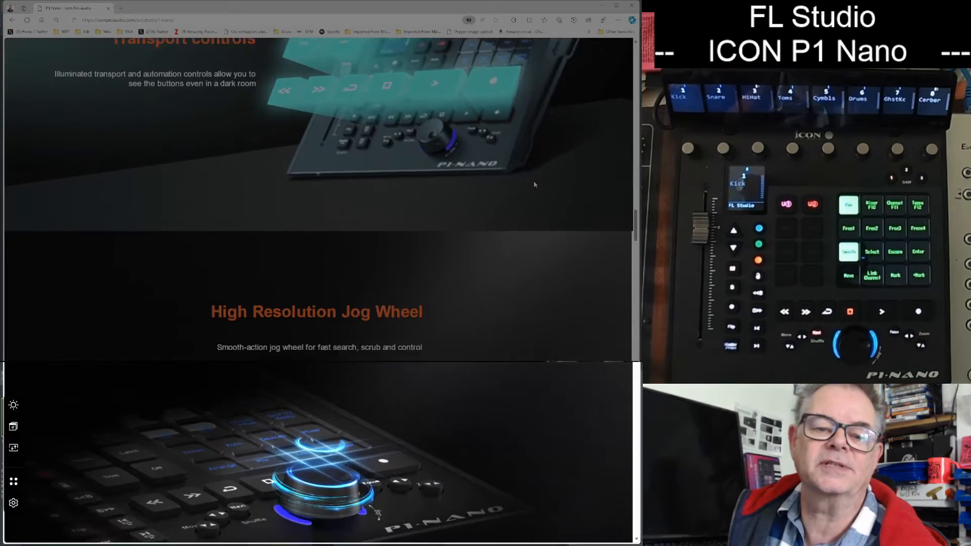
scroll("down", 3)
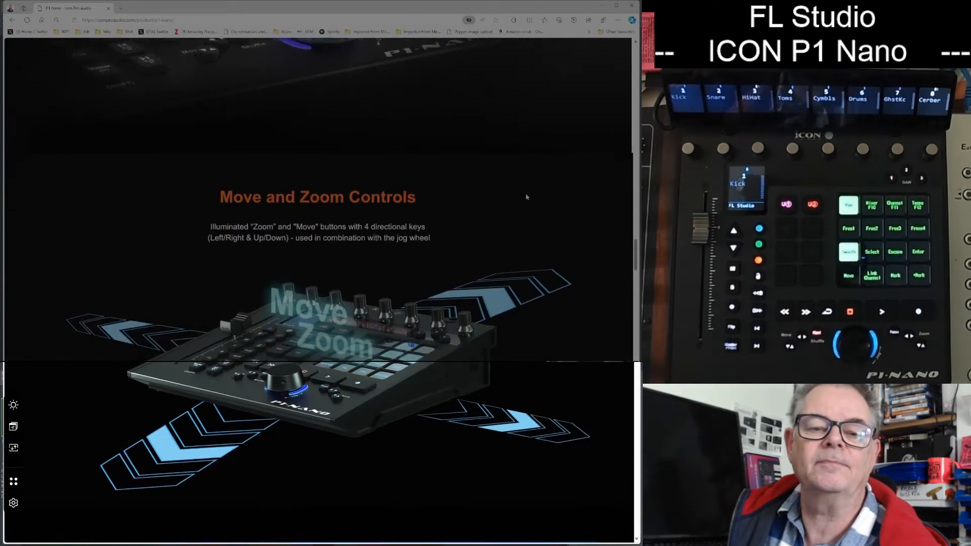
scroll("down", 3)
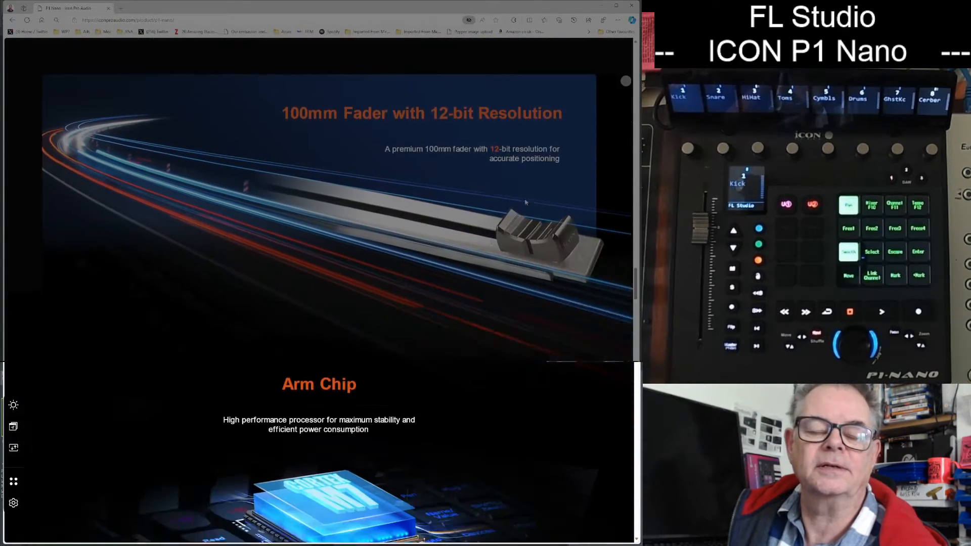
scroll("down", 3)
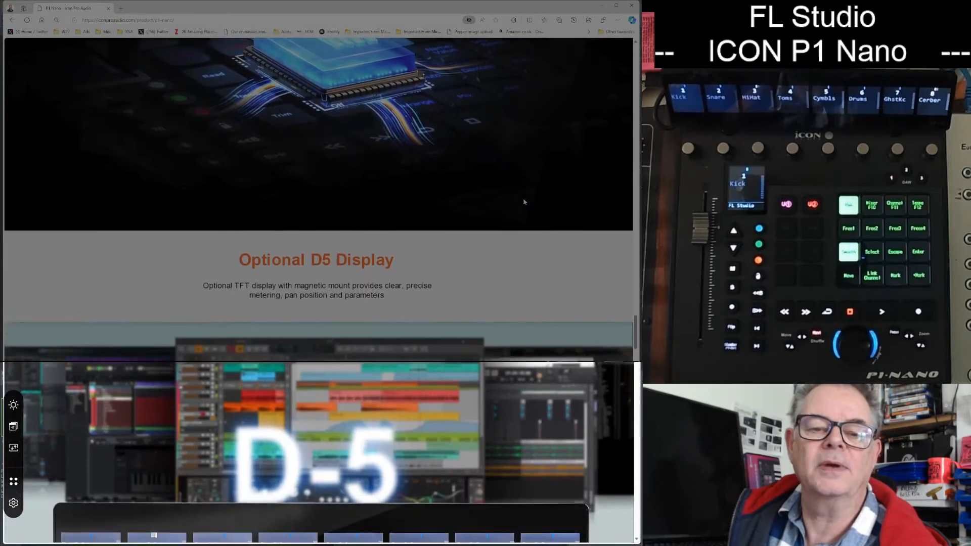
scroll("down", 3)
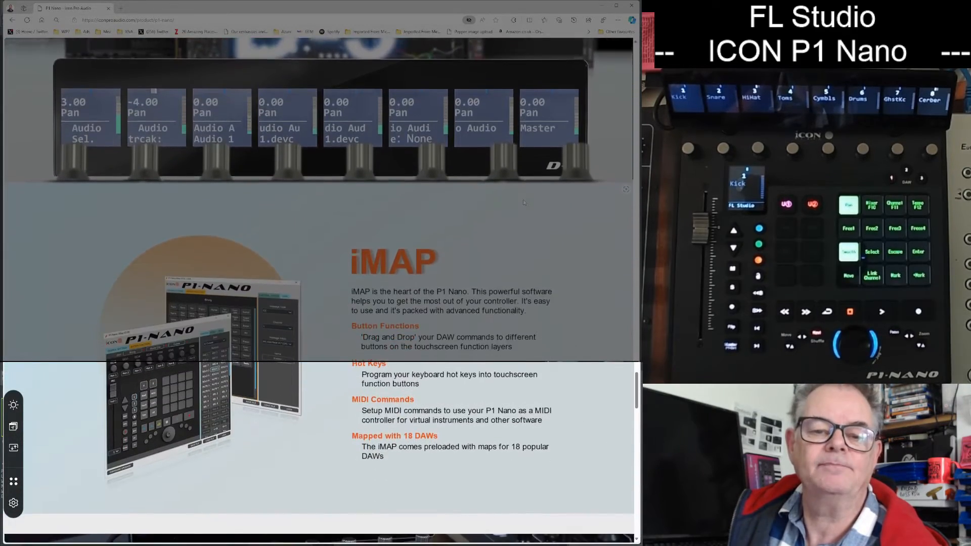
scroll("down", 3)
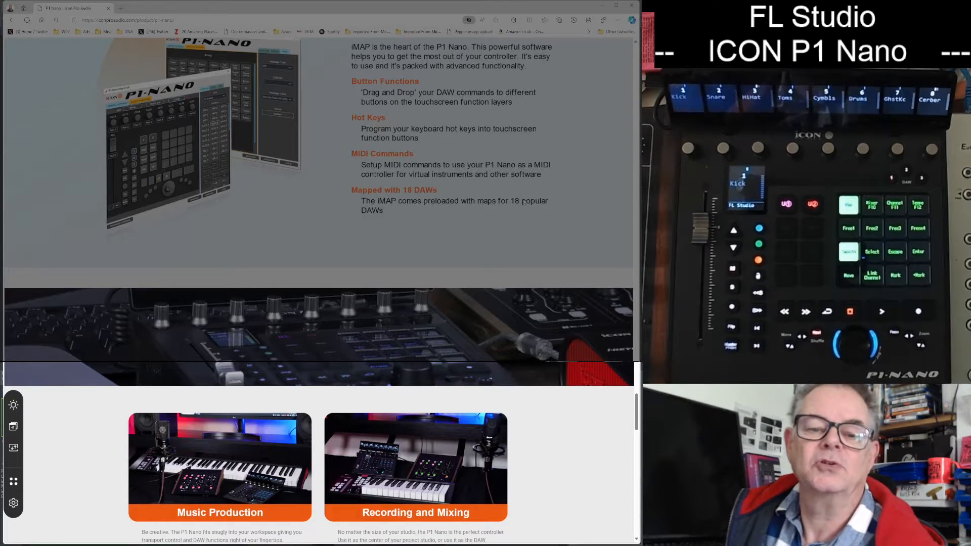
scroll("down", 3)
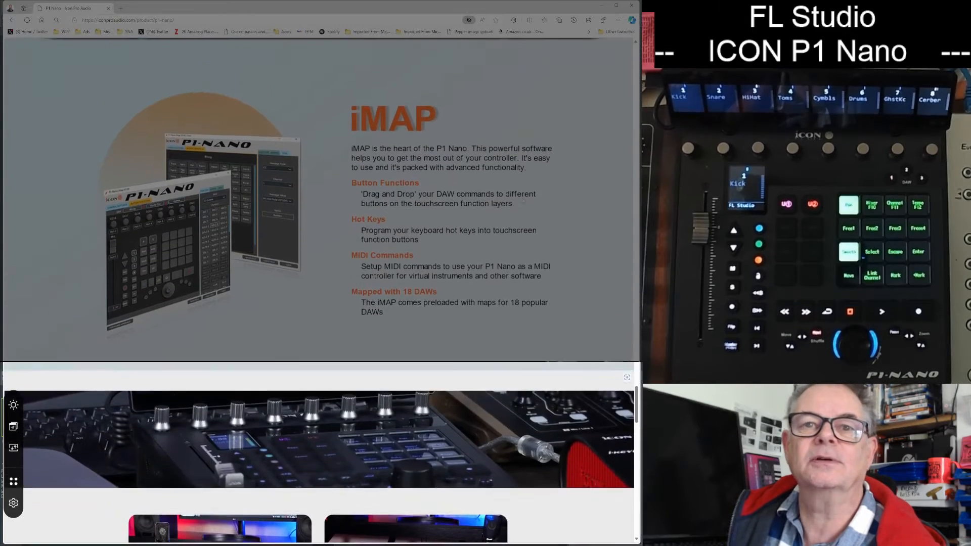
- Scroll back up briefly, then down to the 'Mapped with 18 DAWs' section
scroll("up", 3)
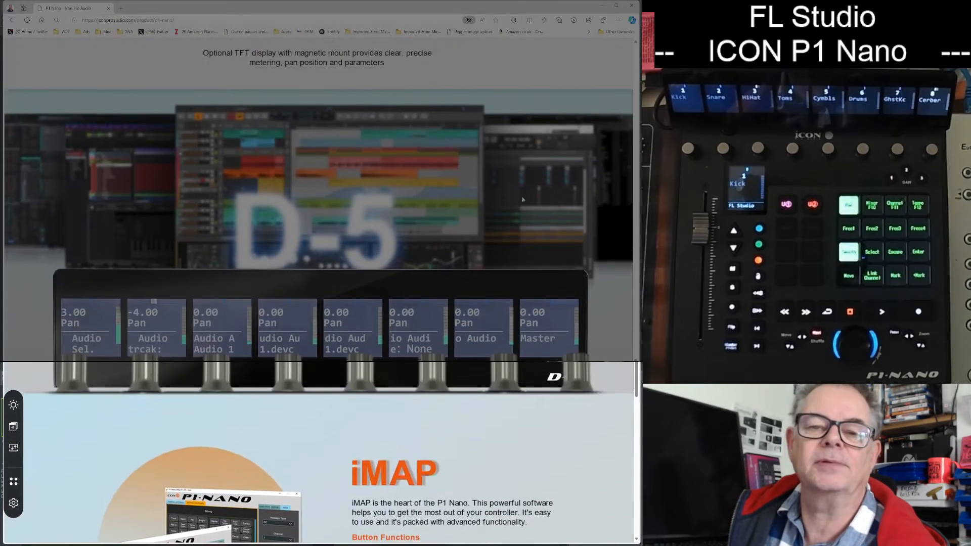
scroll("up", 3)
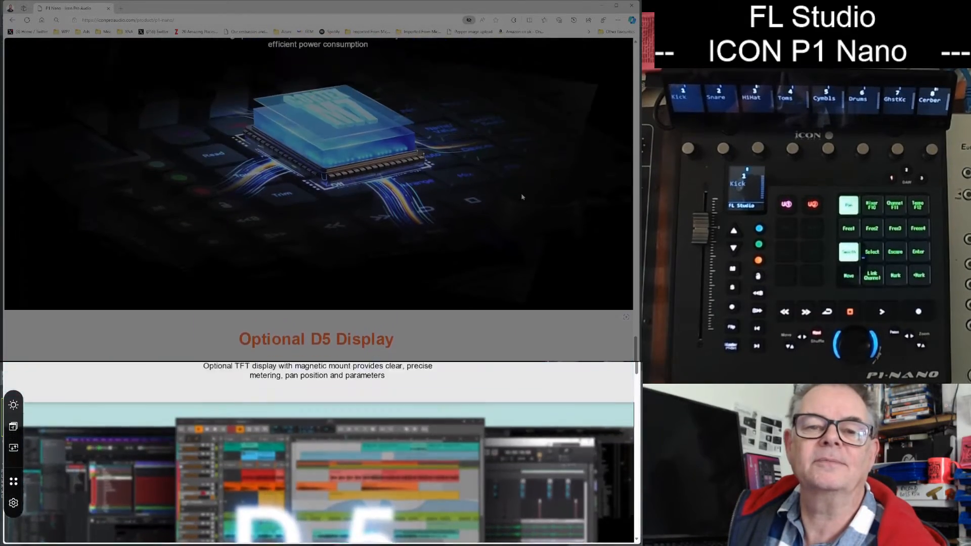
scroll("up", 3)
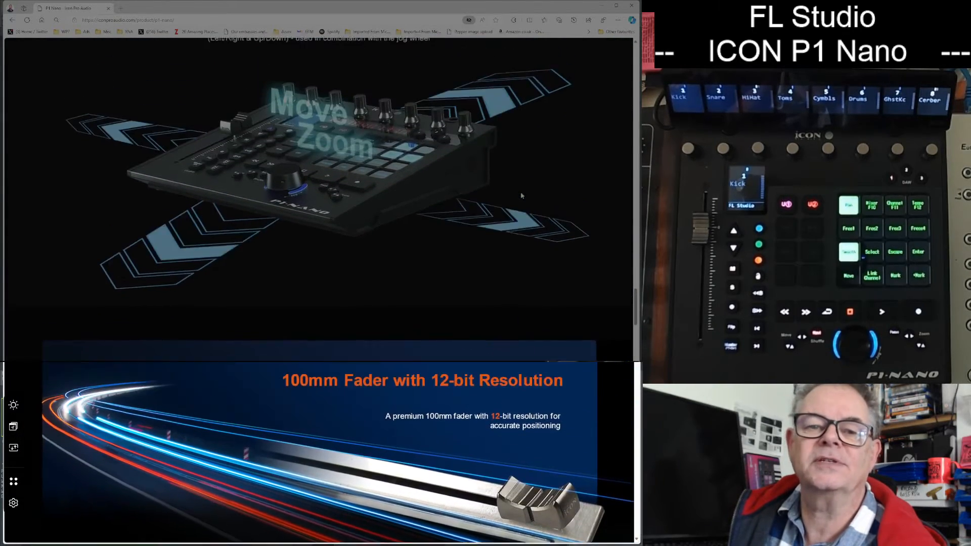
scroll("down", 3)
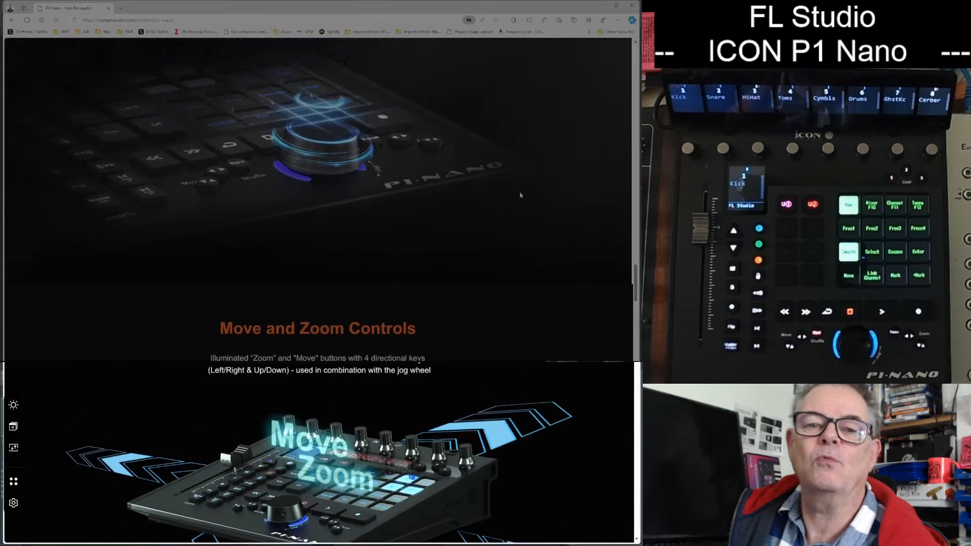
scroll("down", 3)
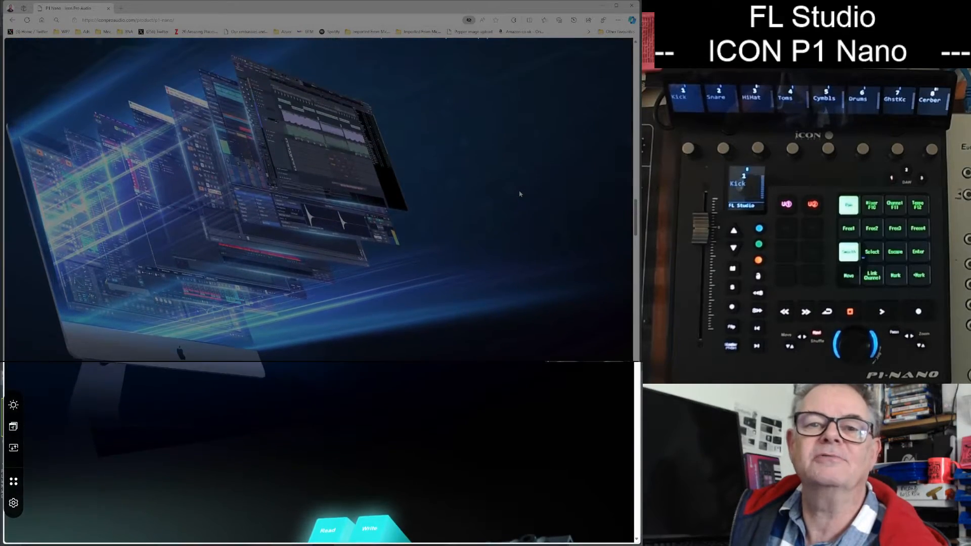
scroll("down", 3)
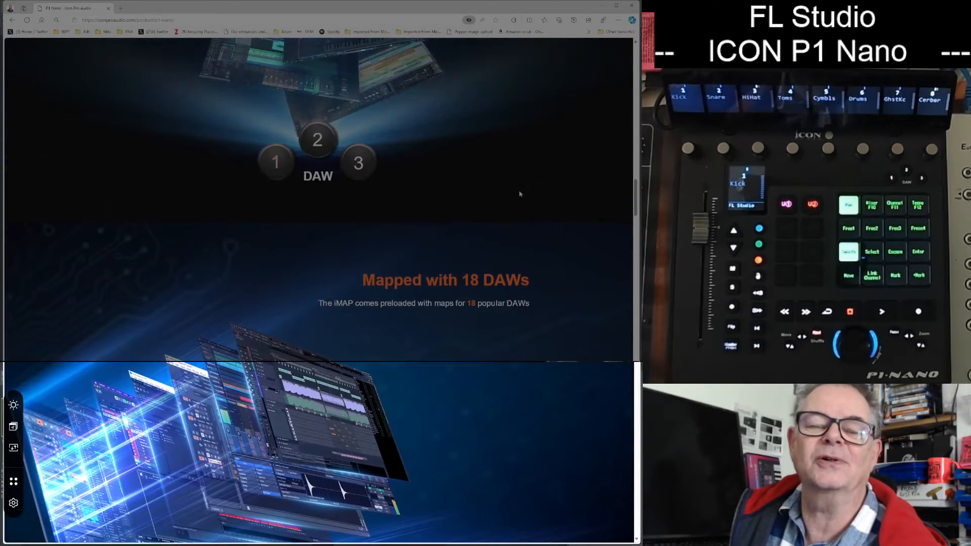
scroll("down", 3)
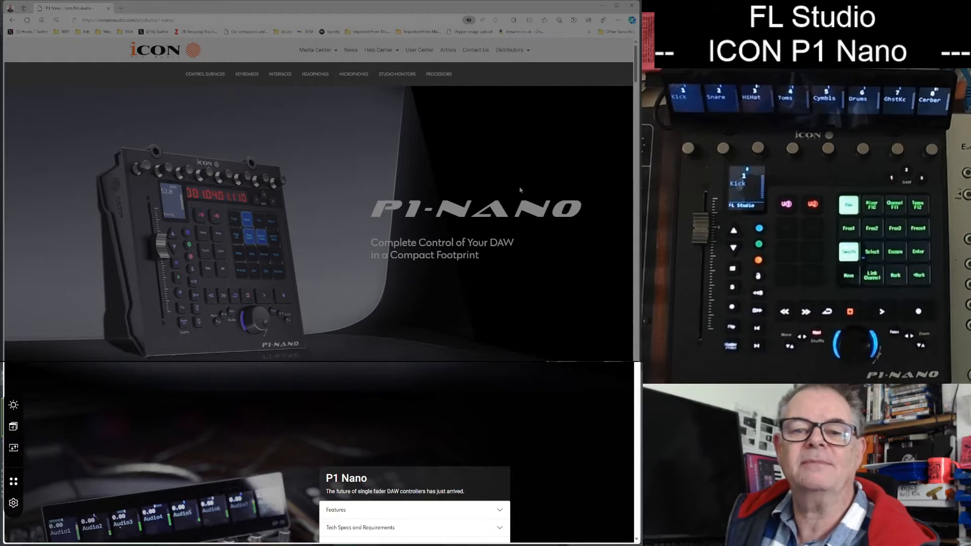
scroll("down", 3)
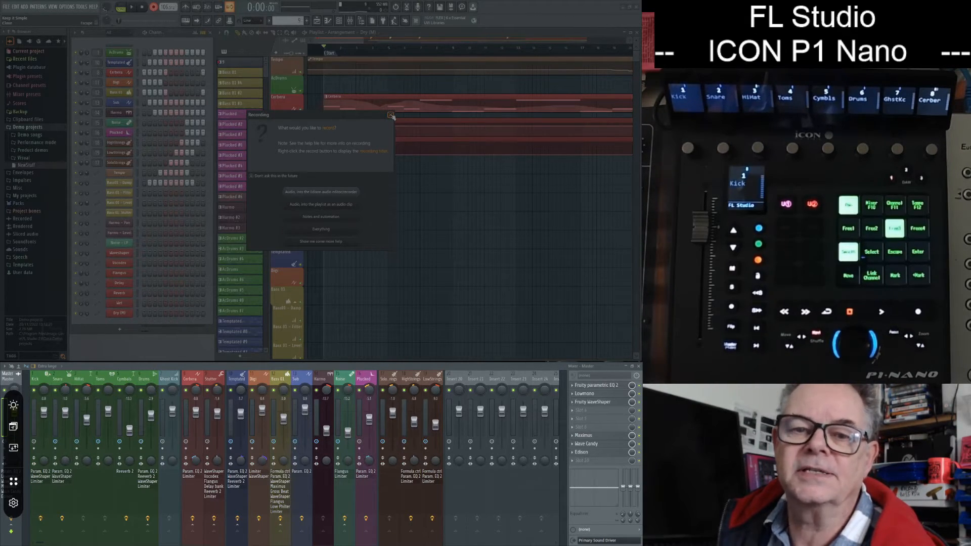
- Dismiss the Recording dialog to reveal the demo project's playlist, channel rack and mixer
left_click(391, 115)
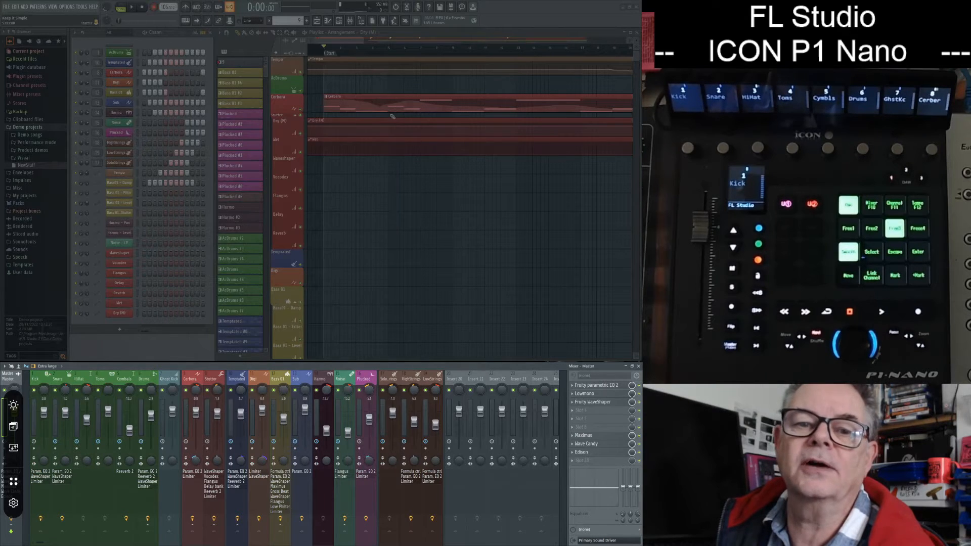